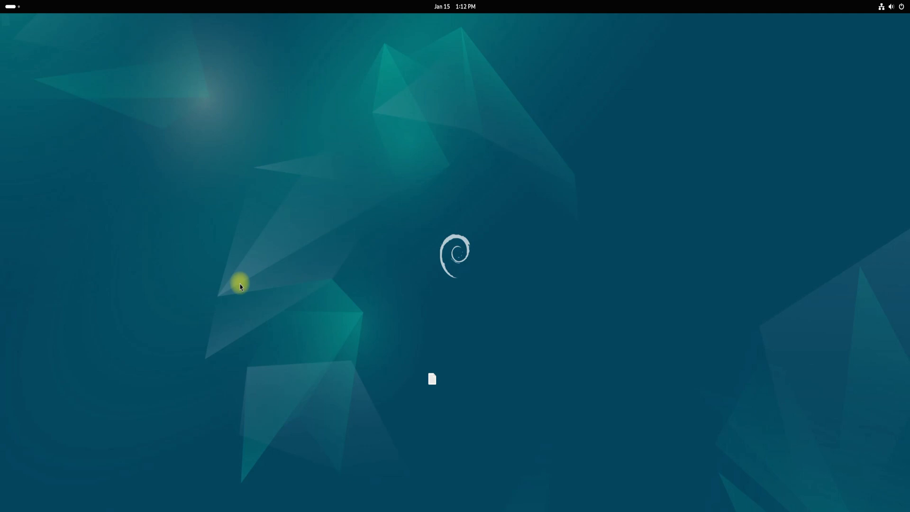
{"action": "mouse_move", "coordinate": [212, 243]}
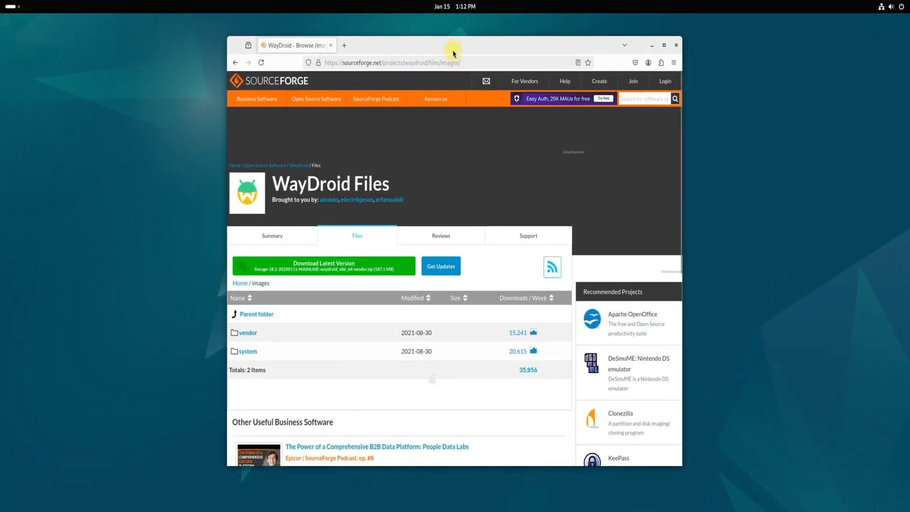
{"action": "left_click", "coordinate": [391, 62]}
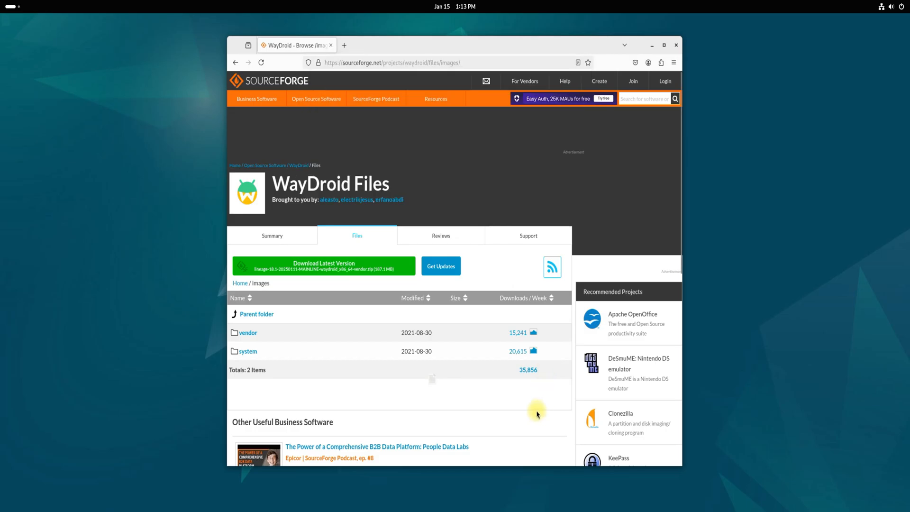
{"action": "left_click", "coordinate": [248, 350]}
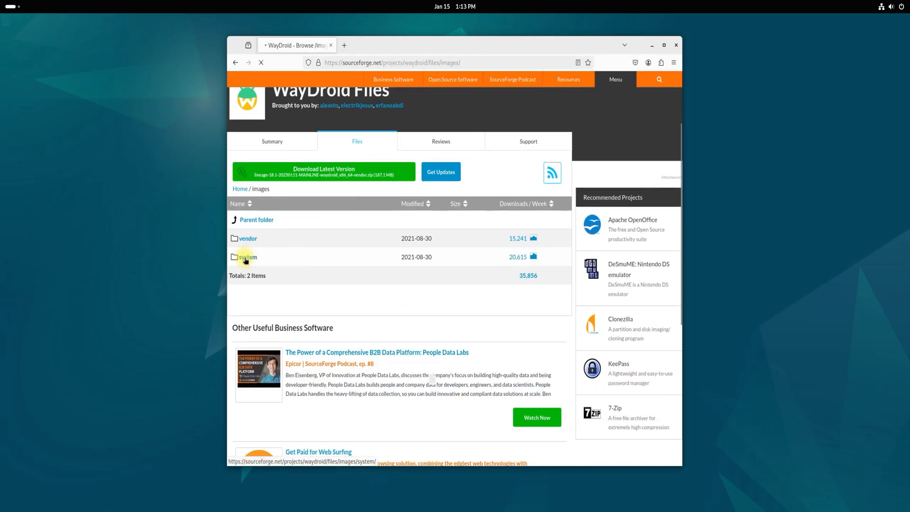
{"action": "left_click", "coordinate": [247, 257]}
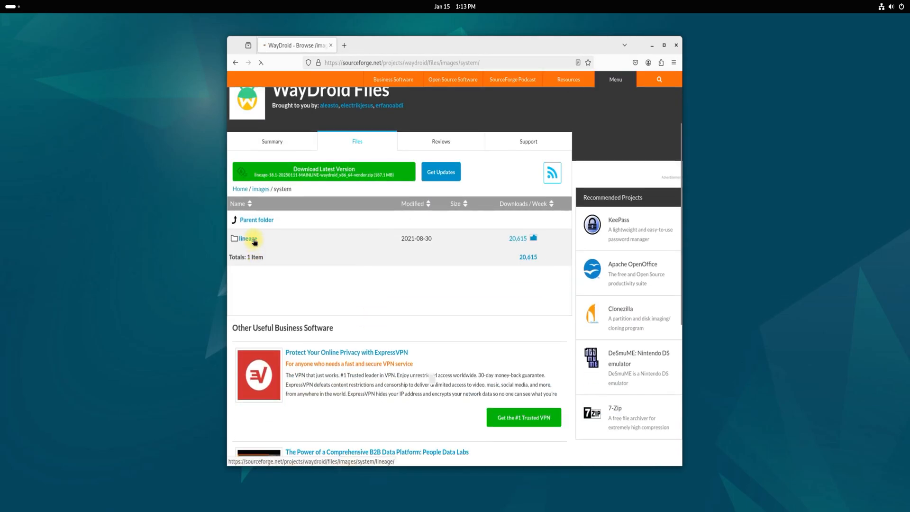
{"action": "left_click", "coordinate": [248, 238]}
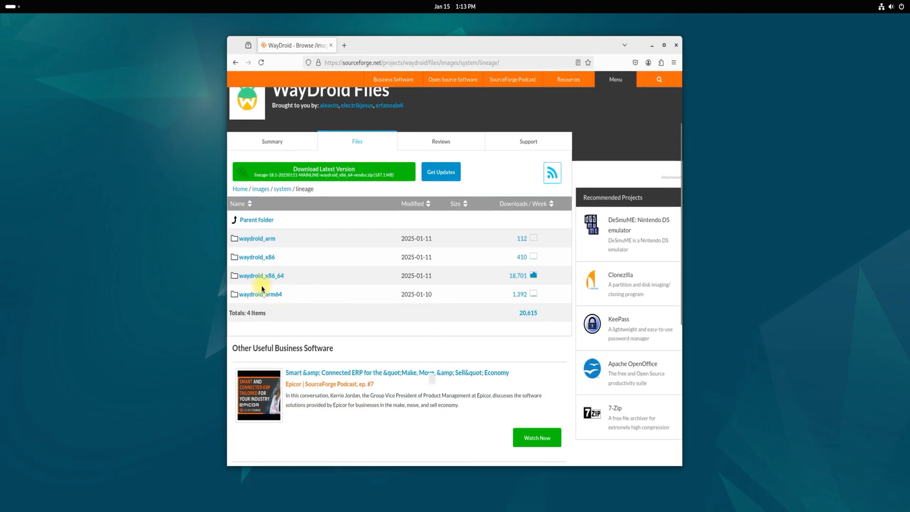
{"action": "left_click", "coordinate": [261, 275]}
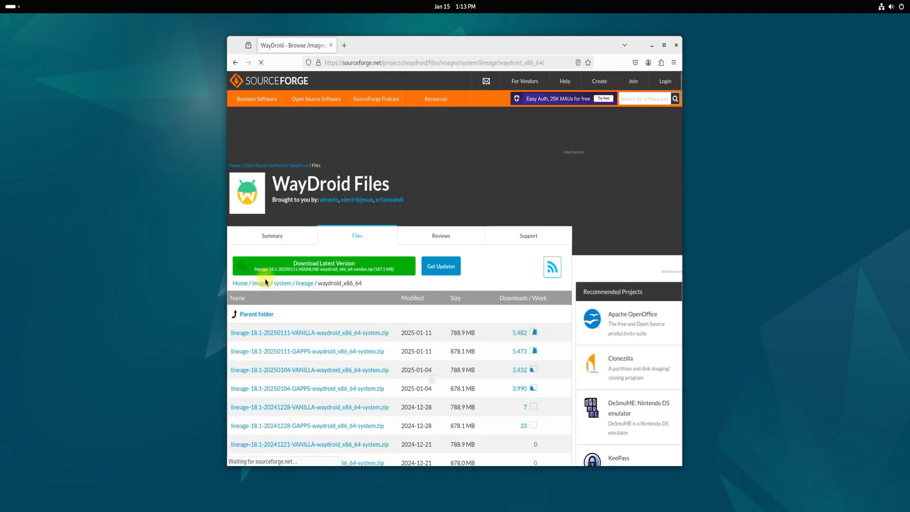
{"action": "scroll", "scroll_direction": "down", "scroll_amount": 3}
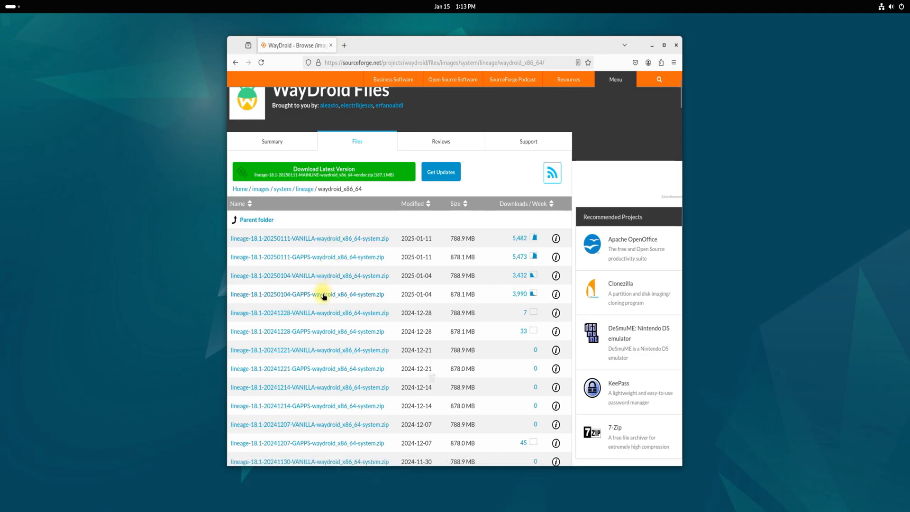
{"action": "mouse_move", "coordinate": [308, 294]}
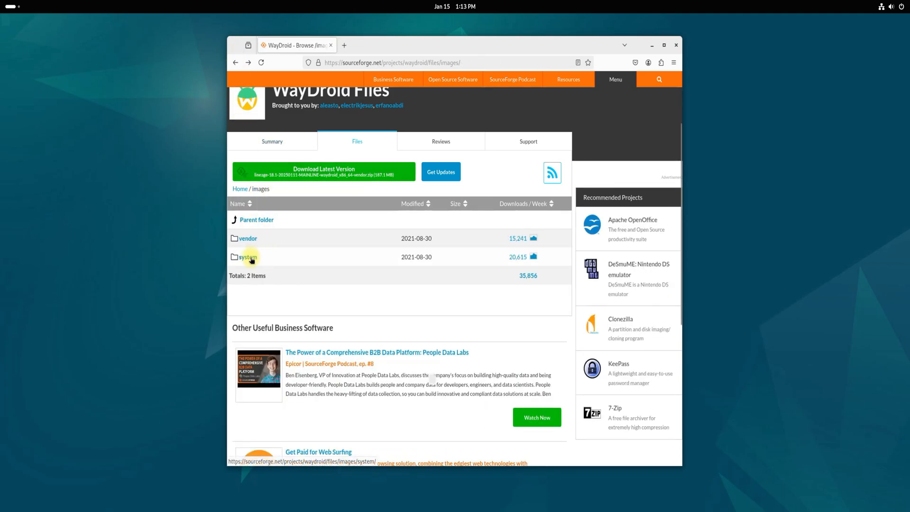
Browse vendor > waydroid_x86_64 image zips on SourceForge, then close the browser.
{"action": "left_click", "coordinate": [248, 238]}
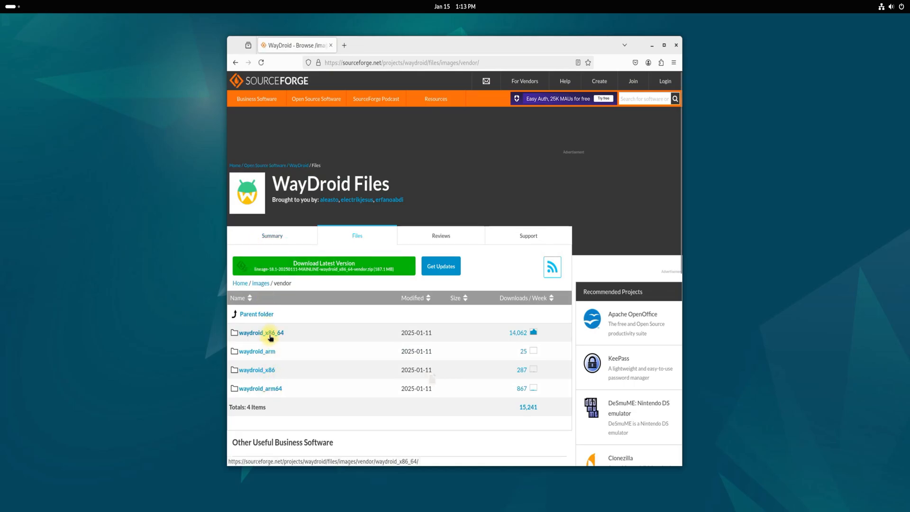
{"action": "left_click", "coordinate": [258, 332]}
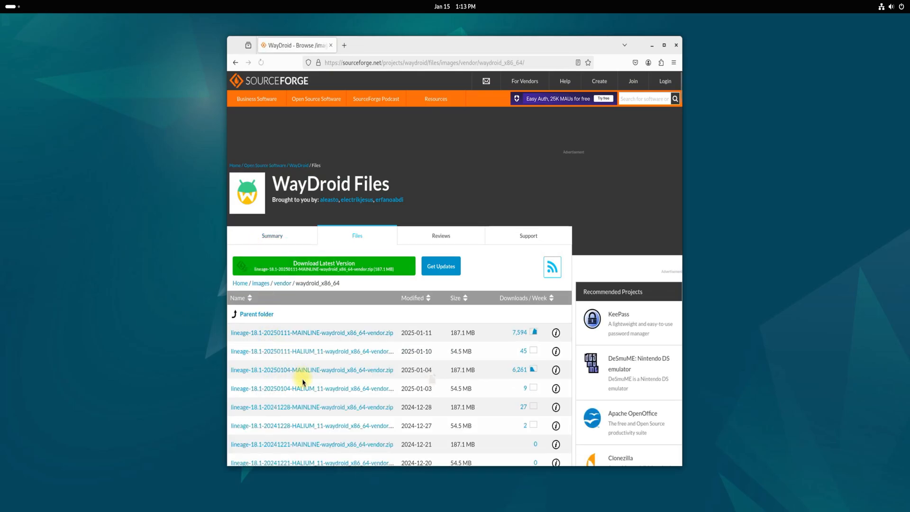
{"action": "mouse_move", "coordinate": [309, 332]}
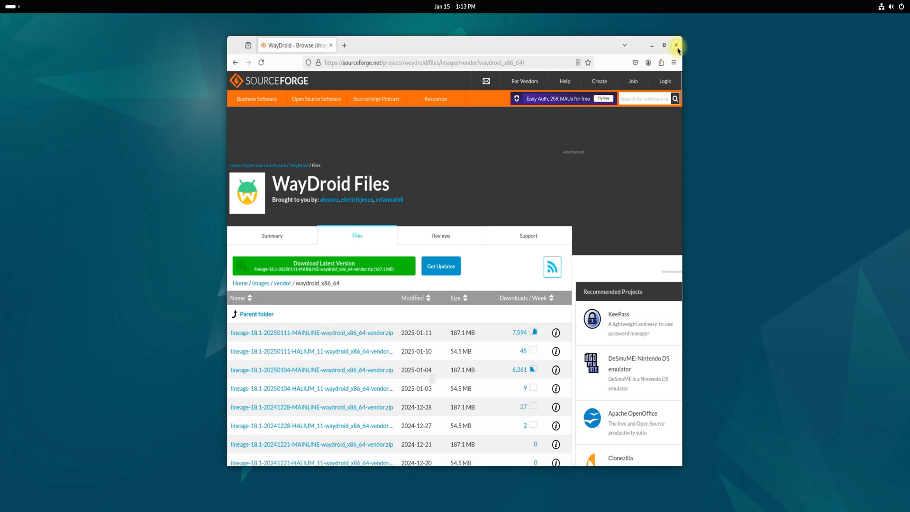
{"action": "left_click", "coordinate": [675, 46]}
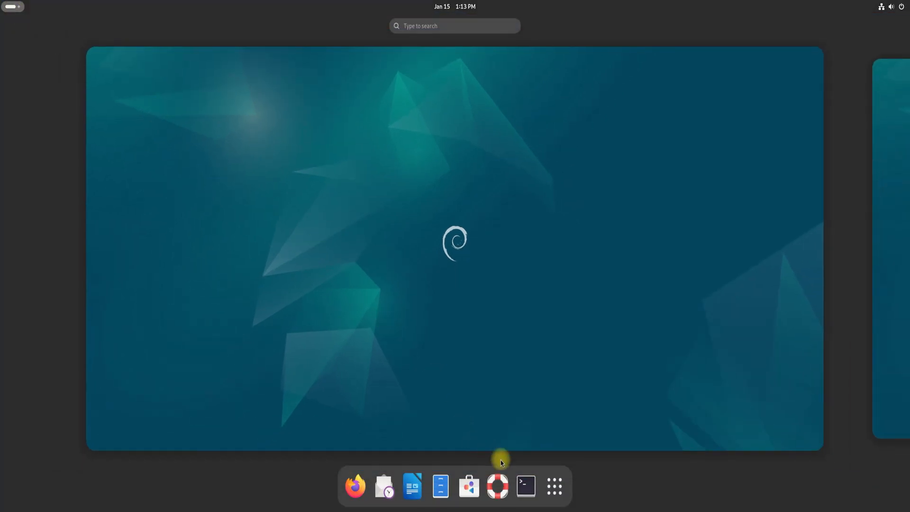
Launch a terminal, run sudo apt update with the password, and install curl and ca-certificates.
{"action": "left_click", "coordinate": [525, 486]}
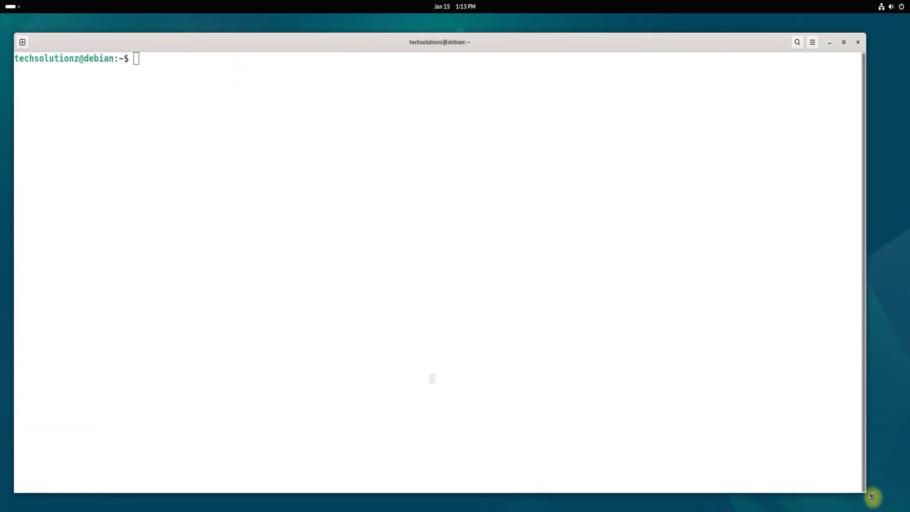
{"action": "type", "text": "sudo a"}
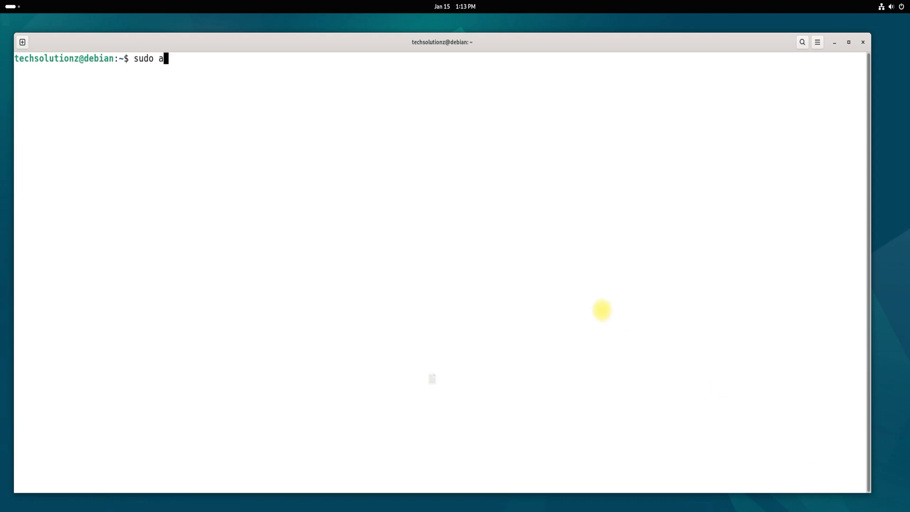
{"action": "key", "text": "Return"}
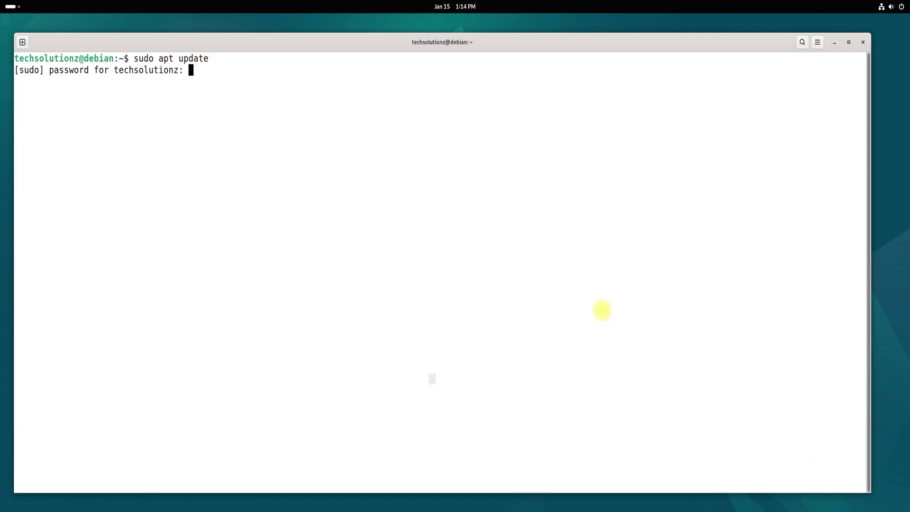
{"action": "key", "text": "Return"}
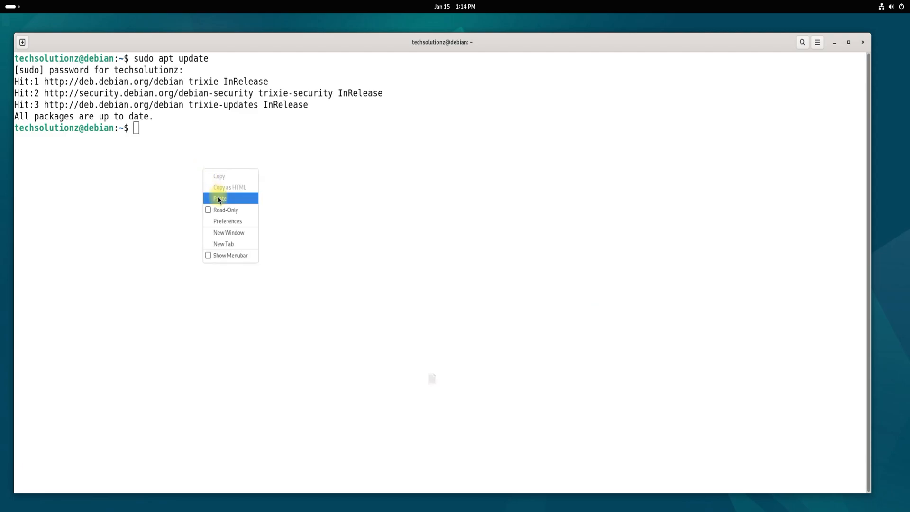
{"action": "left_click", "coordinate": [219, 198]}
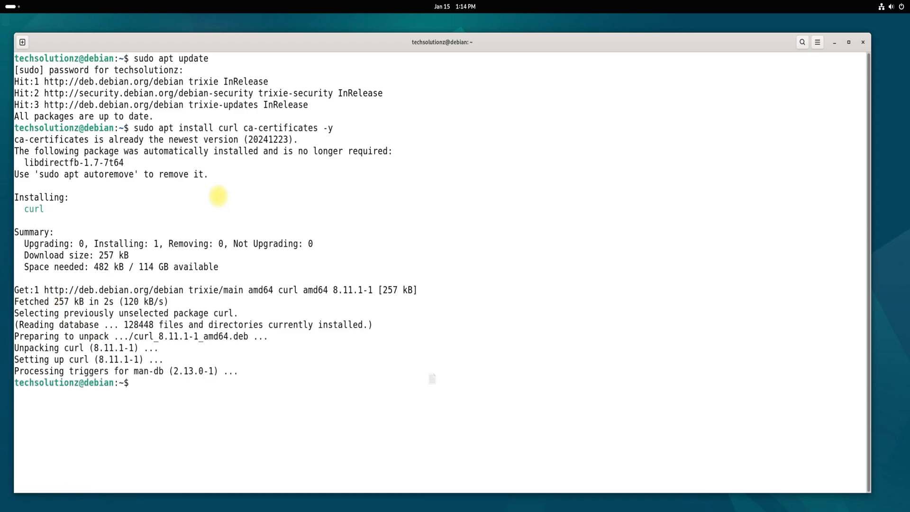
{"action": "right_click", "coordinate": [458, 249]}
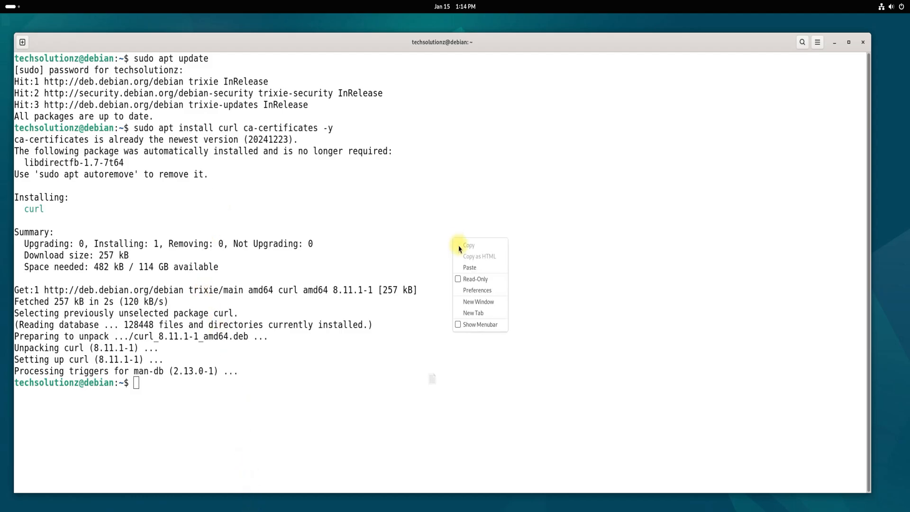
{"action": "left_click", "coordinate": [469, 267]}
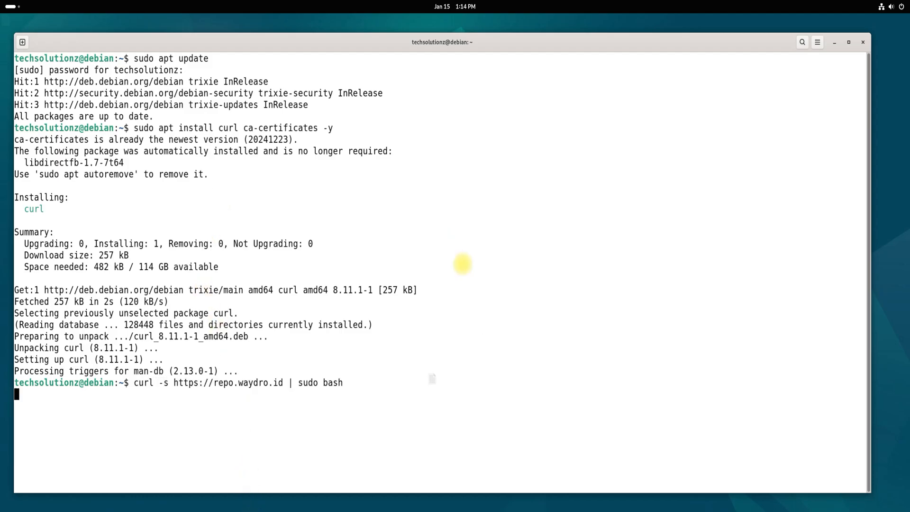
{"action": "key", "text": "Return"}
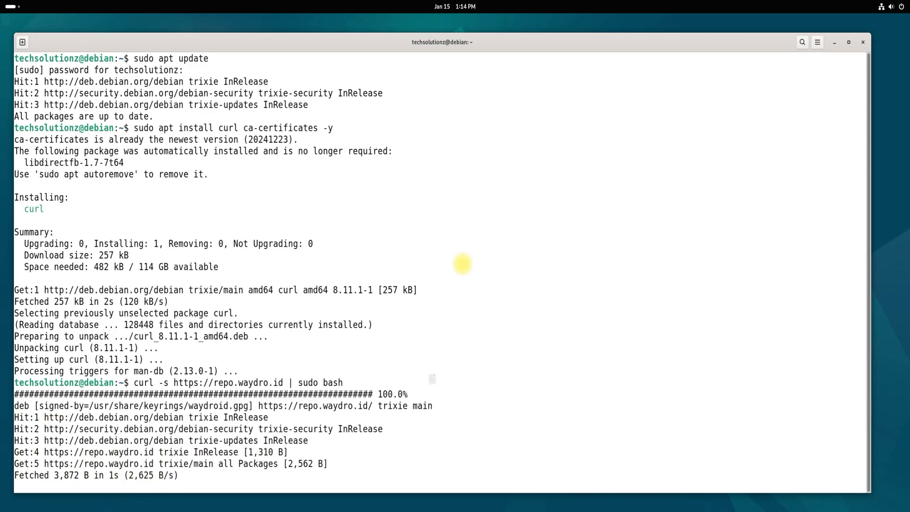
{"action": "scroll", "scroll_direction": "down", "scroll_amount": 3}
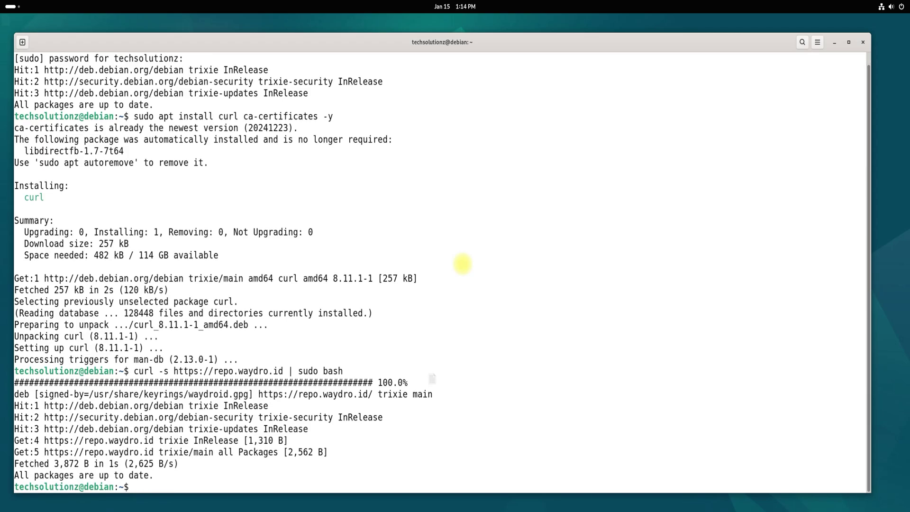
Run sudo apt update and then sudo apt install waydroid.
{"action": "type", "text": "sudo apt update"}
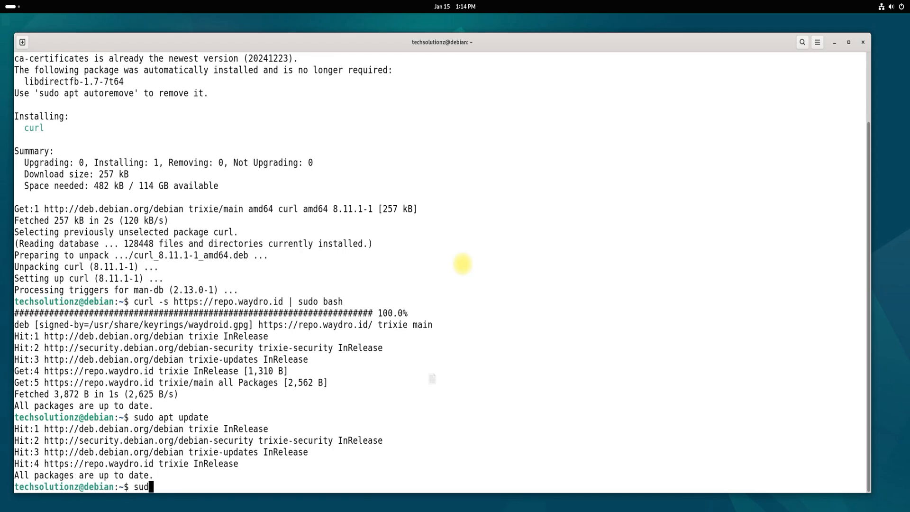
{"action": "type", "text": "o apt insta;;"}
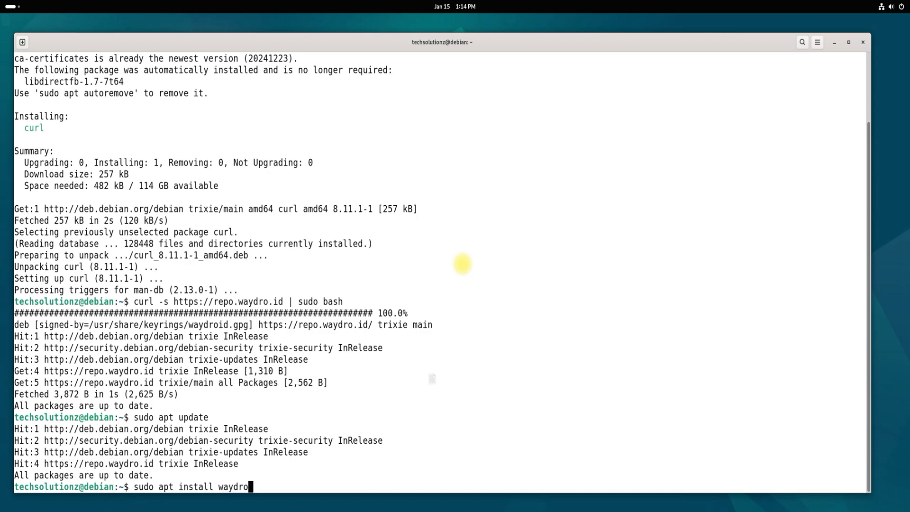
{"action": "key", "text": "Return"}
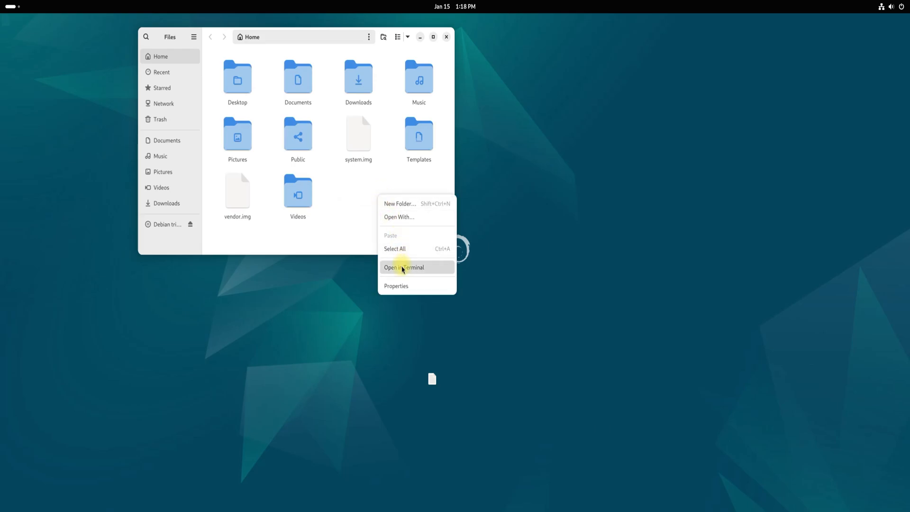
Open a terminal from the Home folder holding system.img and vendor.img.
{"action": "left_click", "coordinate": [404, 267]}
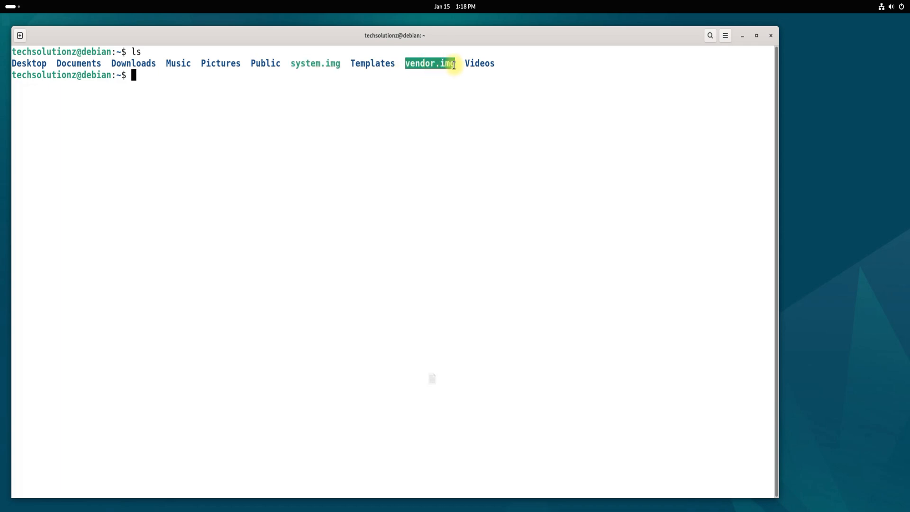
Create /etc/waydroid-extra and its images subfolder with sudo mkdir.
{"action": "type", "text": "sudo mkdir"}
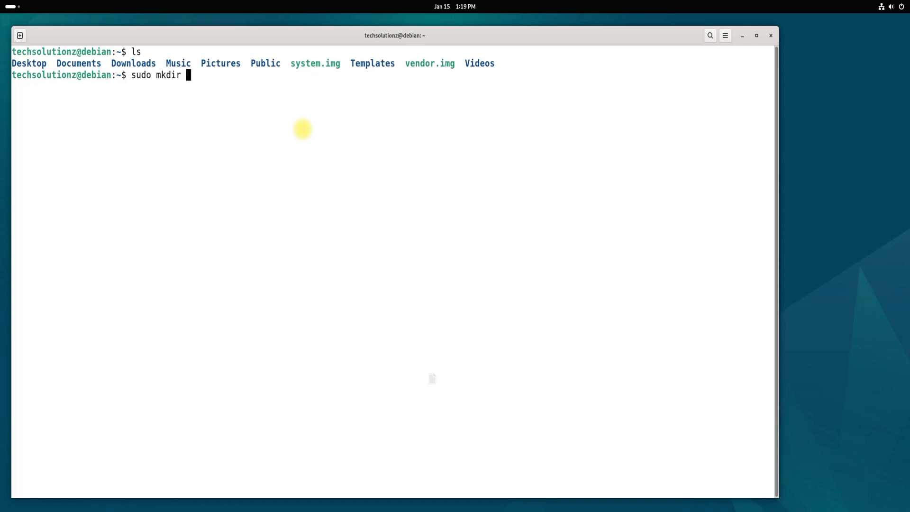
{"action": "type", "text": "/etc/wa"}
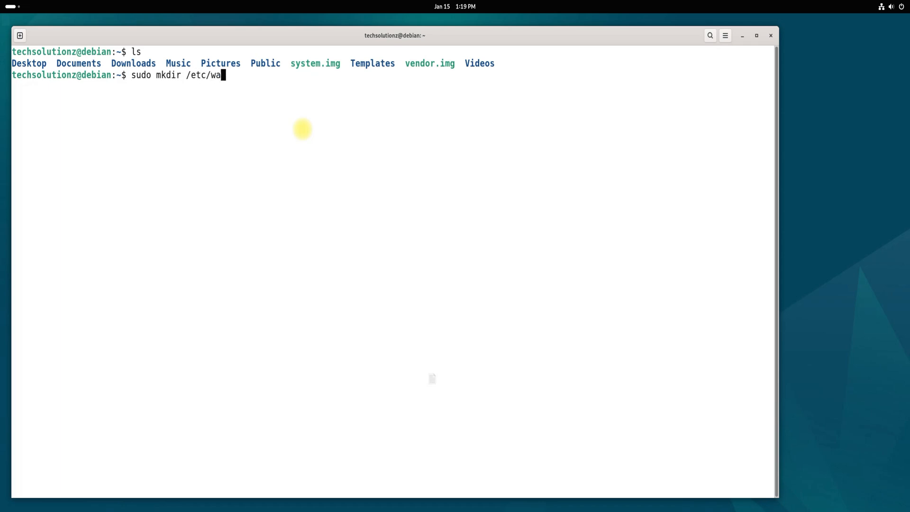
{"action": "type", "text": "ydroid"}
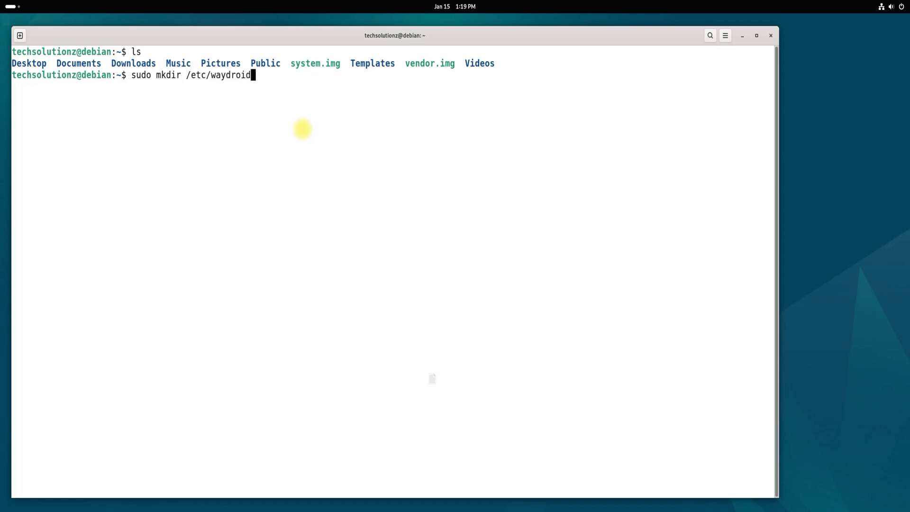
{"action": "key", "text": "Return"}
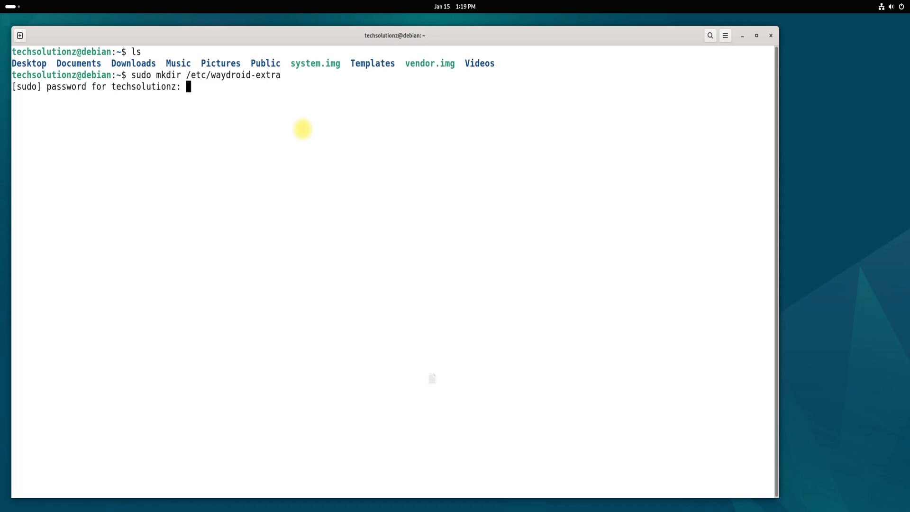
{"action": "key", "text": "Return"}
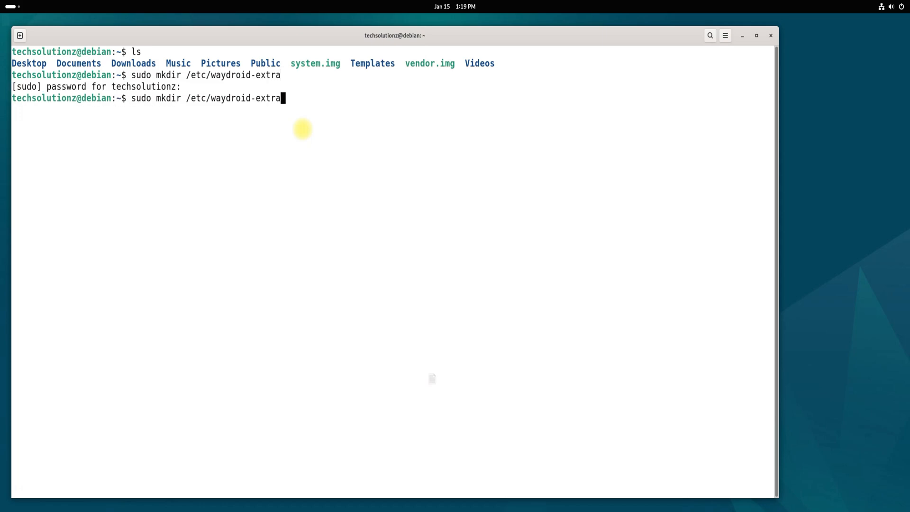
{"action": "type", "text": "/images"}
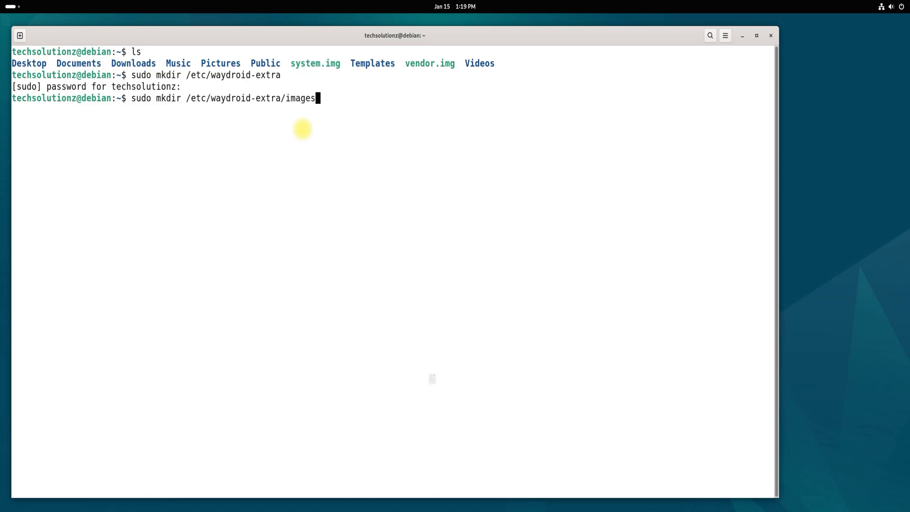
{"action": "key", "text": "Return"}
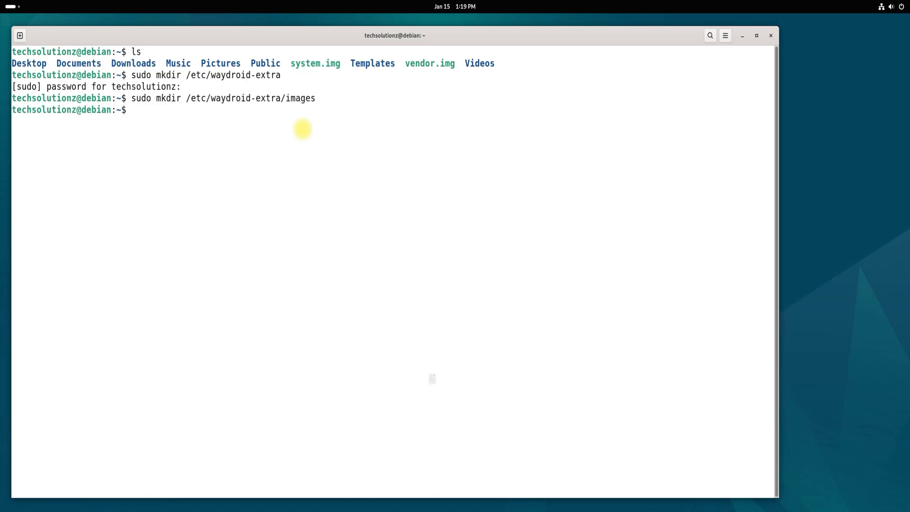
List /etc/waydroid-extra to confirm the images folder exists, then clear the screen.
{"action": "type", "text": "ls"}
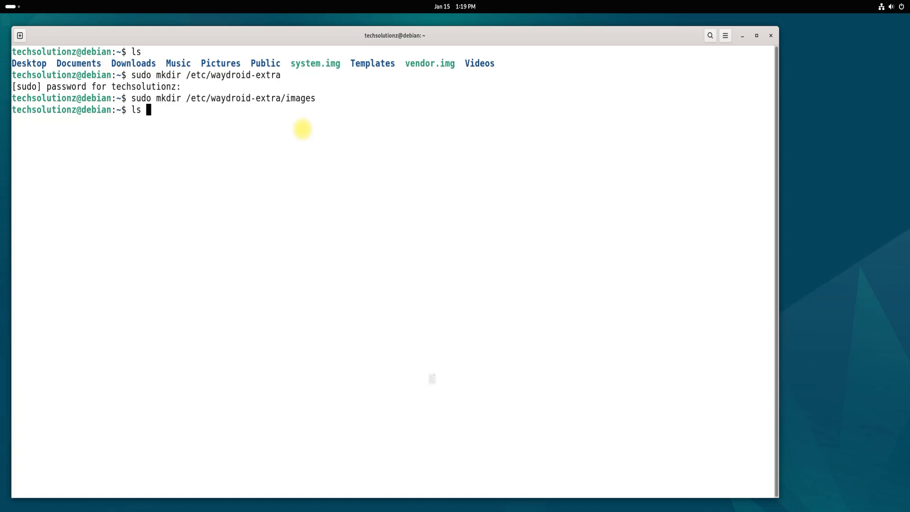
{"action": "type", "text": "/etc/waydro"}
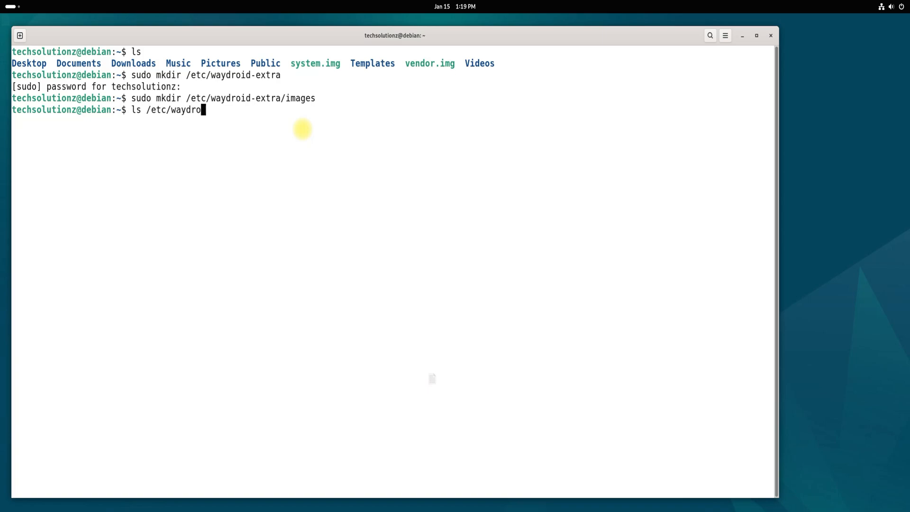
{"action": "type", "text": "id-extra"}
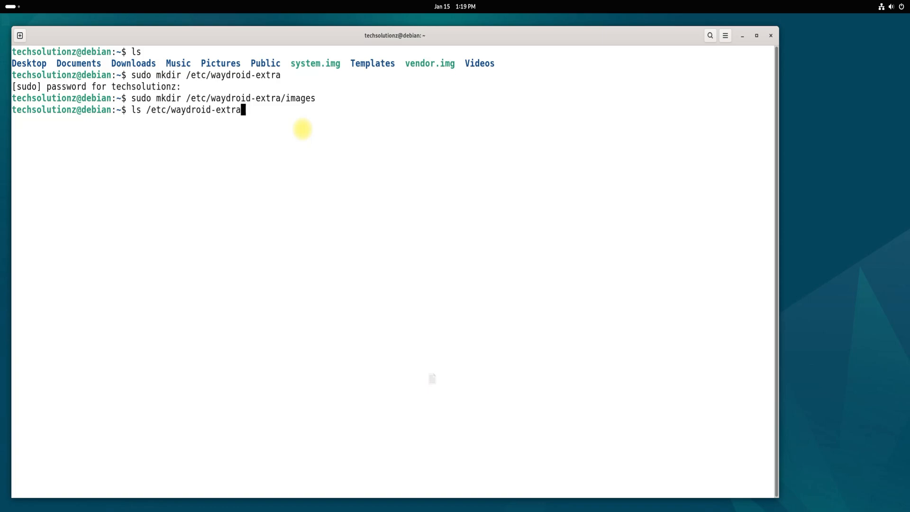
{"action": "key", "text": "Return"}
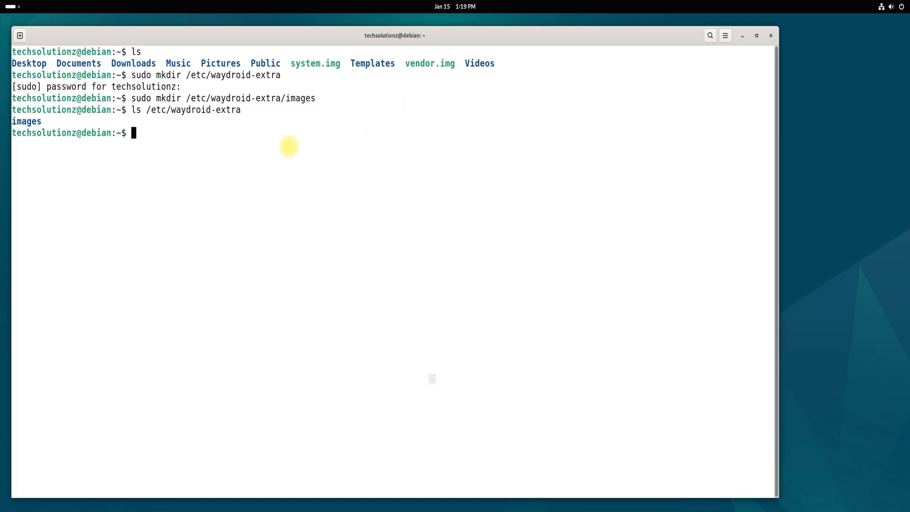
{"action": "type", "text": "cle"}
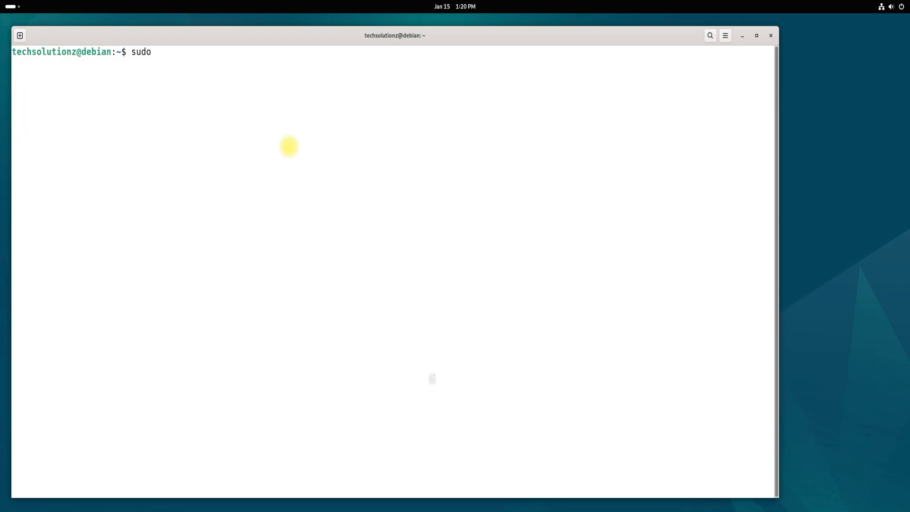
Move system.img and vendor.img into /etc/waydroid-extra/images with sudo mv.
{"action": "type", "text": "mv syste"}
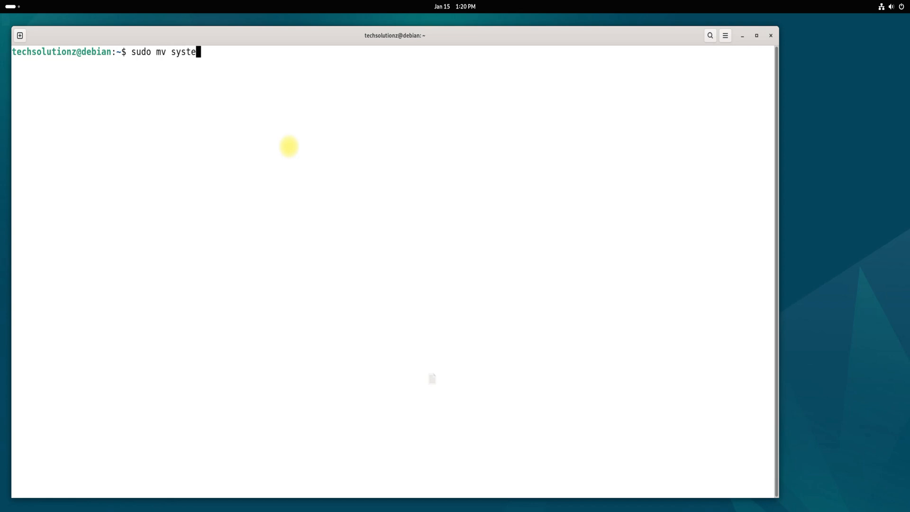
{"action": "type", "text": "m.img /e"}
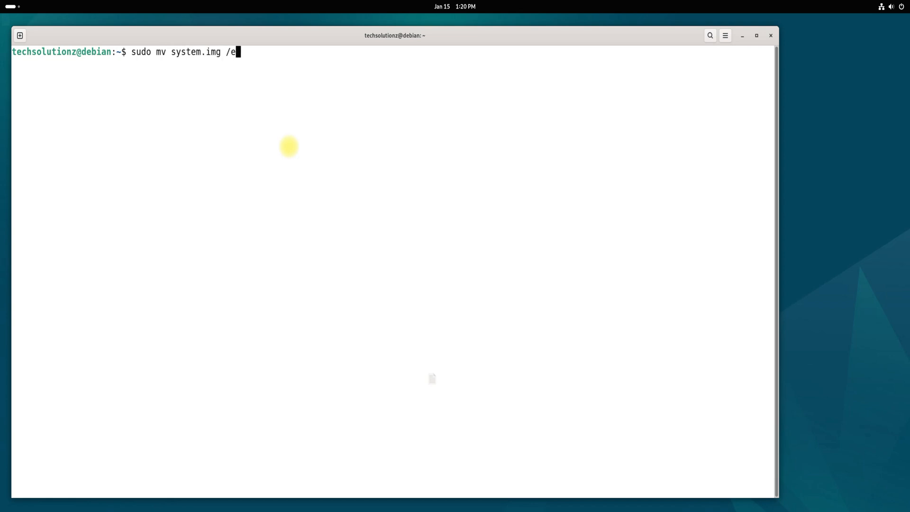
{"action": "type", "text": "tc/way"}
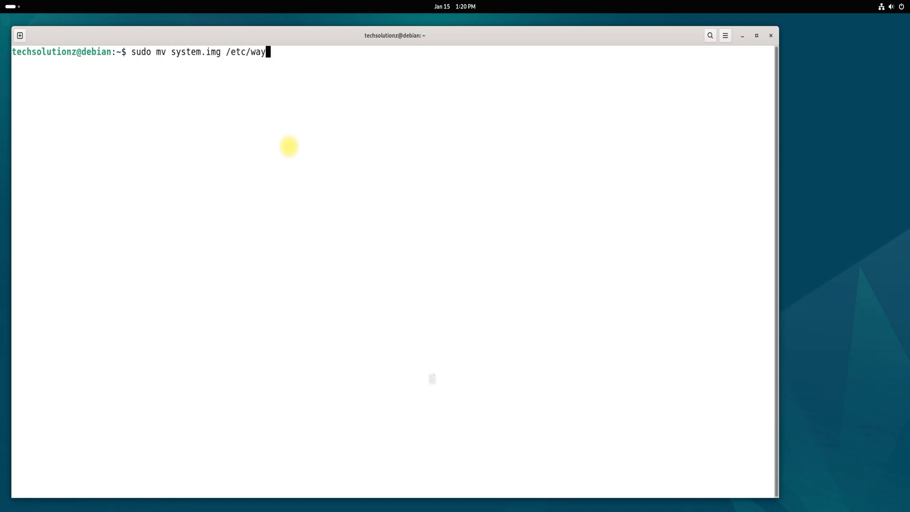
{"action": "type", "text": "droid-extra"}
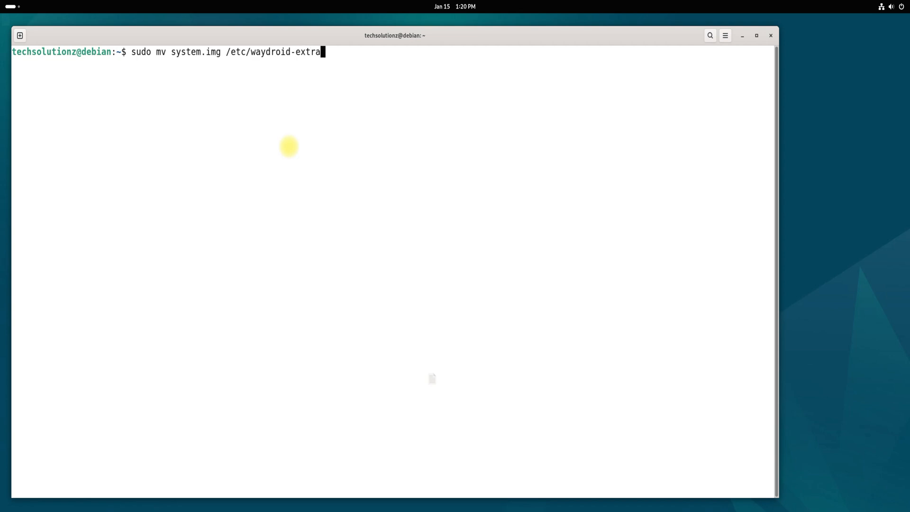
{"action": "type", "text": "-image"}
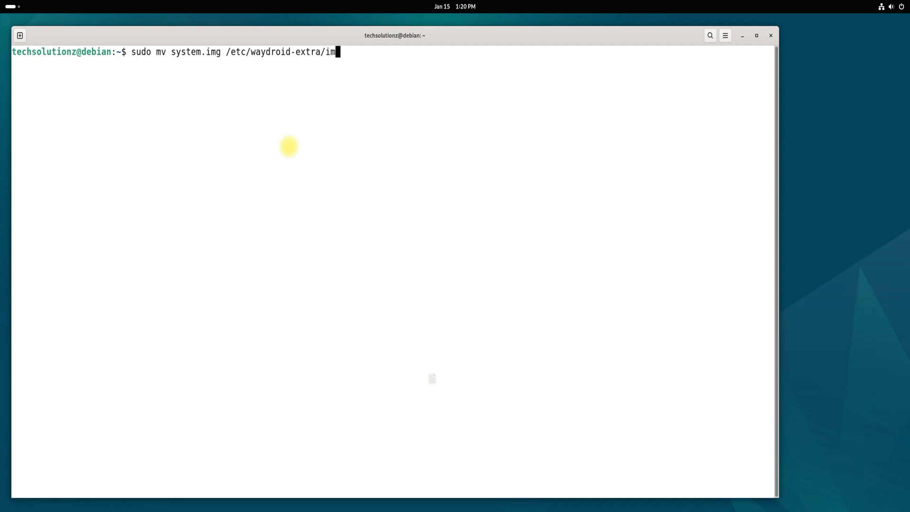
{"action": "key", "text": "Return"}
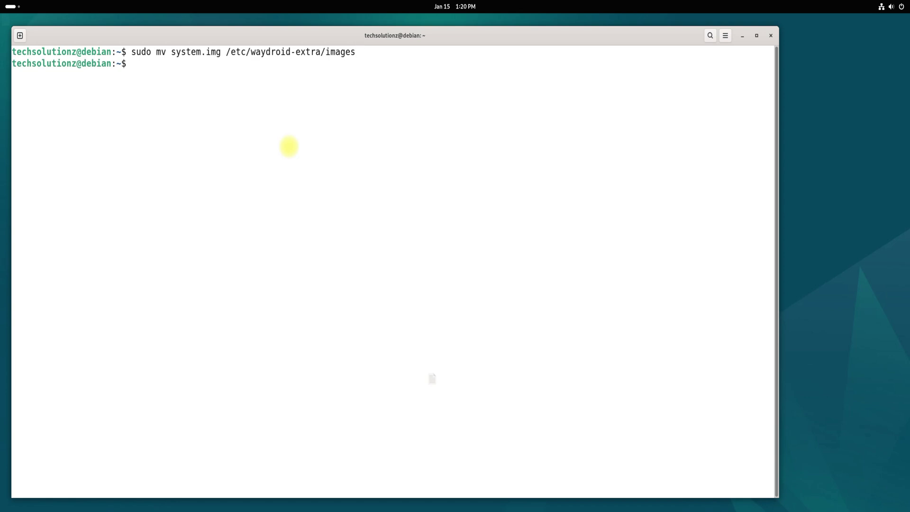
{"action": "key", "text": "Up"}
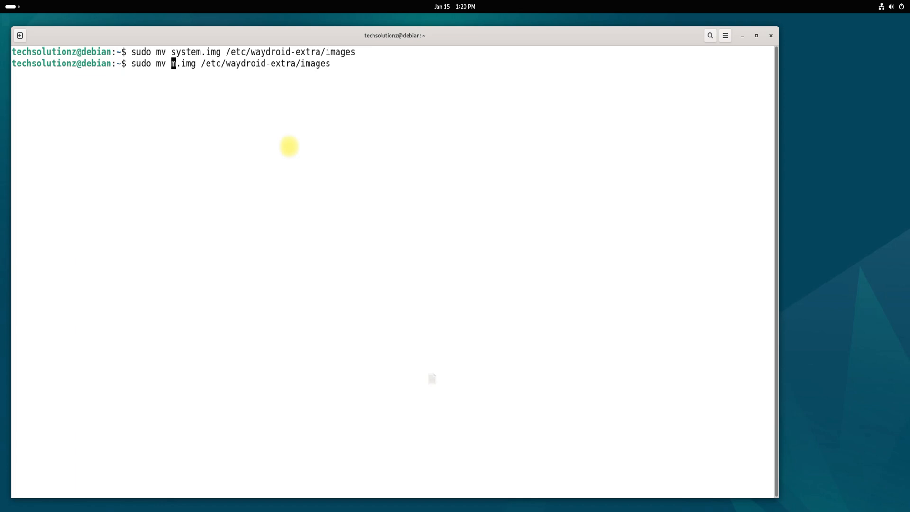
{"action": "type", "text": "ve"}
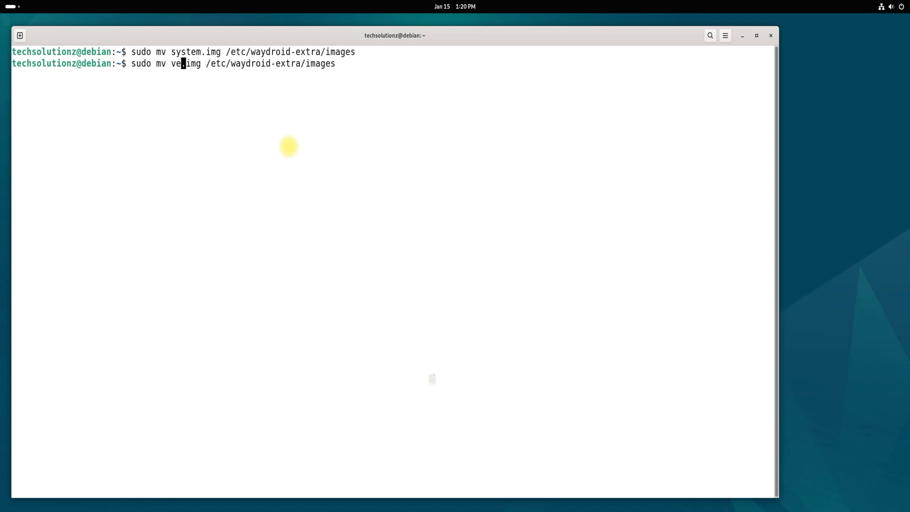
{"action": "type", "text": "ndor"}
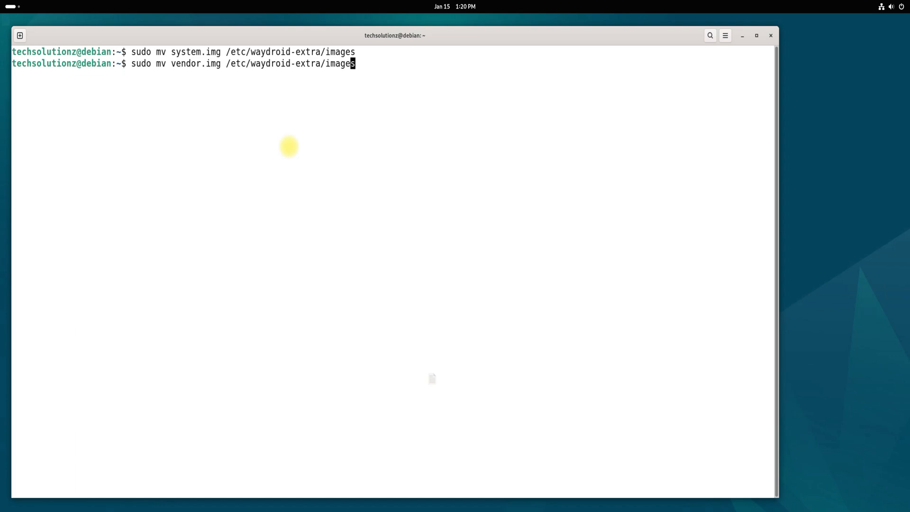
{"action": "key", "text": "Return"}
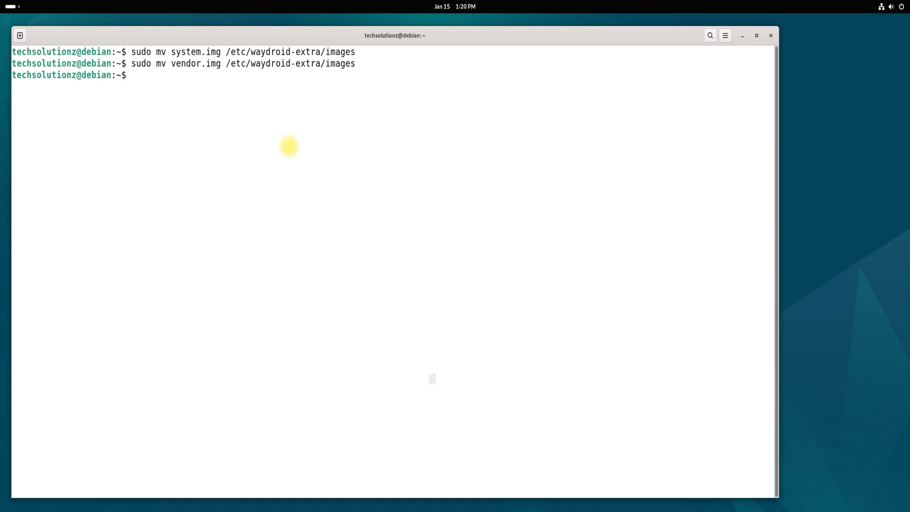
List /etc/waydroid-extra/images to verify both image files are there.
{"action": "type", "text": "ls /etc/wa"}
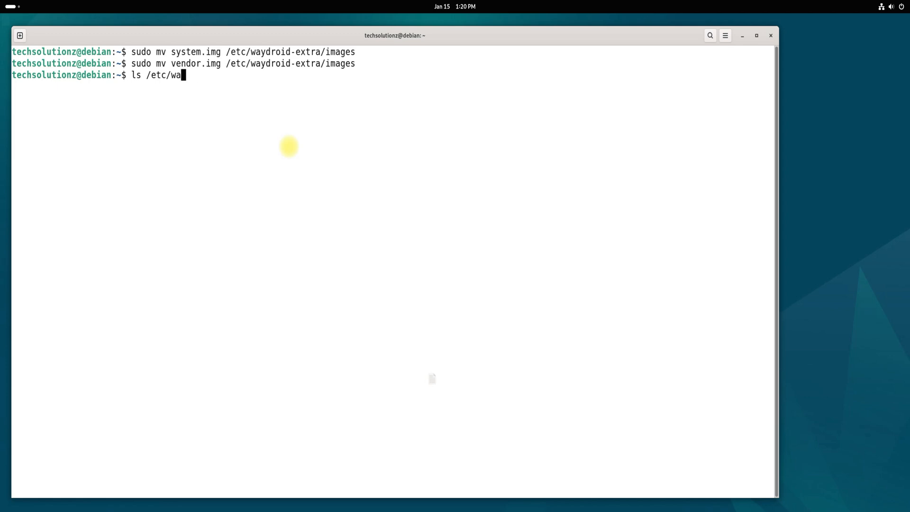
{"action": "type", "text": "ydroid-extra/i"}
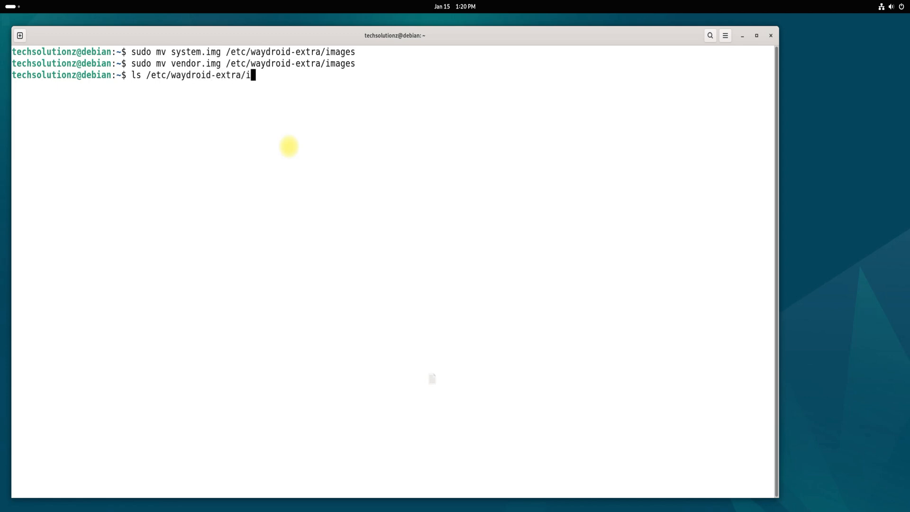
{"action": "key", "text": "Return"}
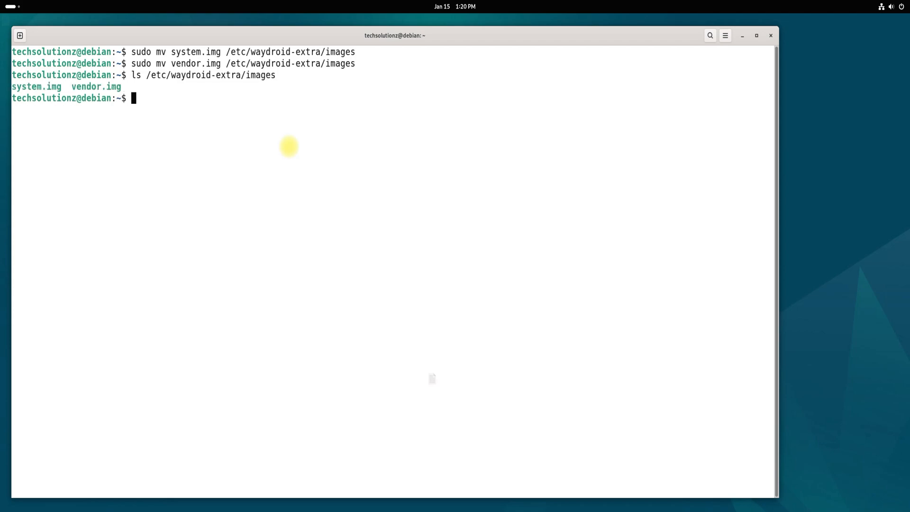
{"action": "mouse_move", "coordinate": [122, 86]}
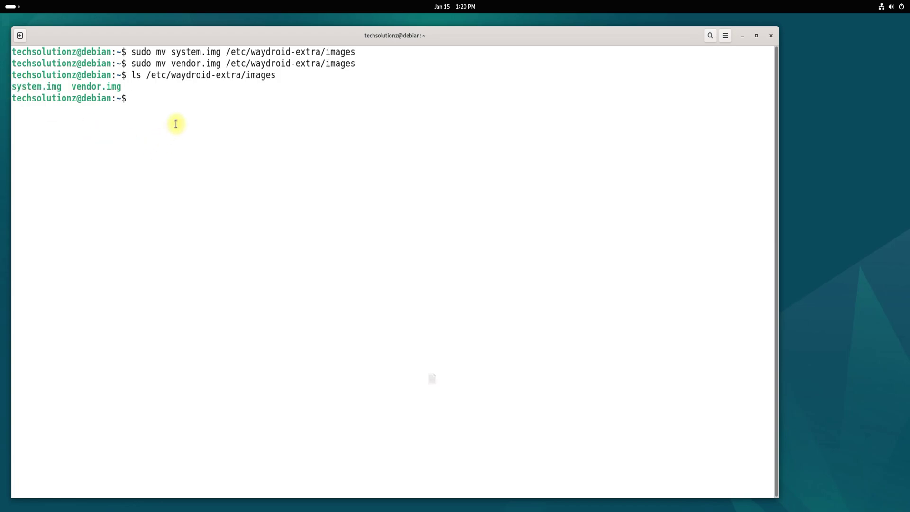
{"action": "type", "text": "w"}
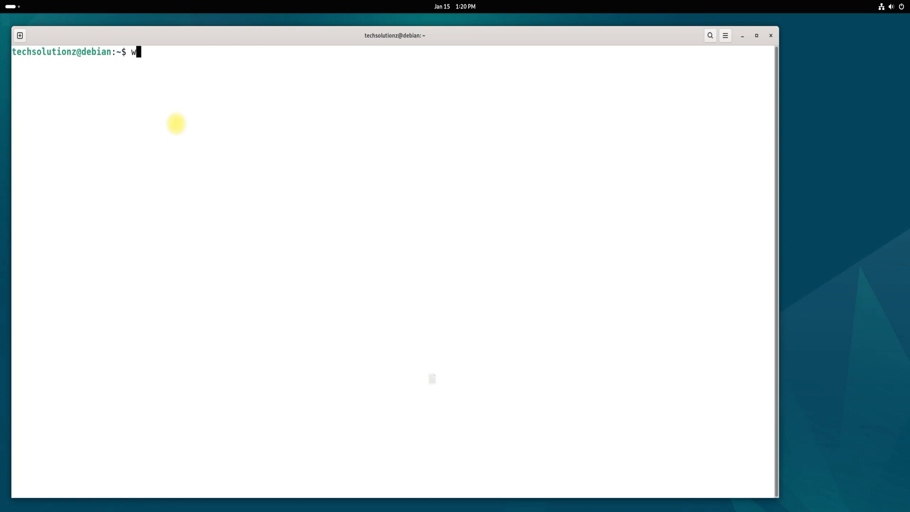
Run sudo waydroid init with the custom images, then exit the terminal.
{"action": "key", "text": "BackSpace"}
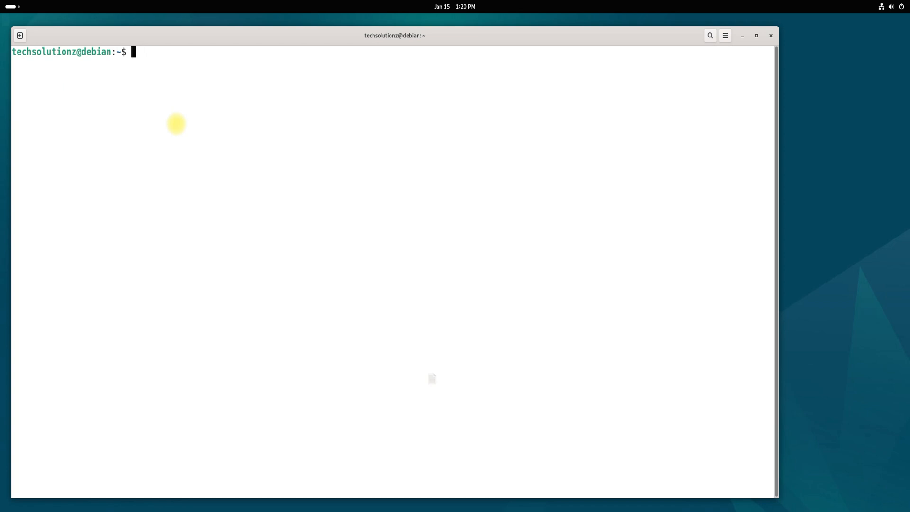
{"action": "type", "text": "sudo way"}
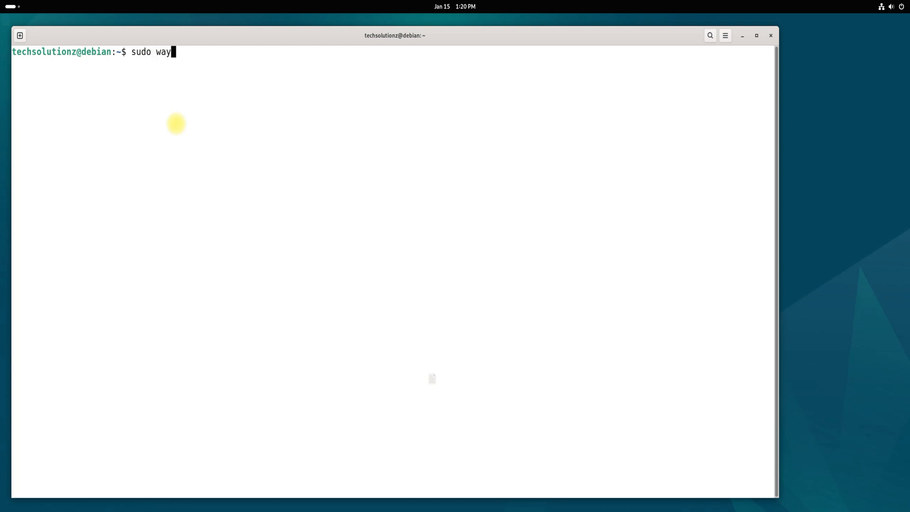
{"action": "type", "text": "droid init"}
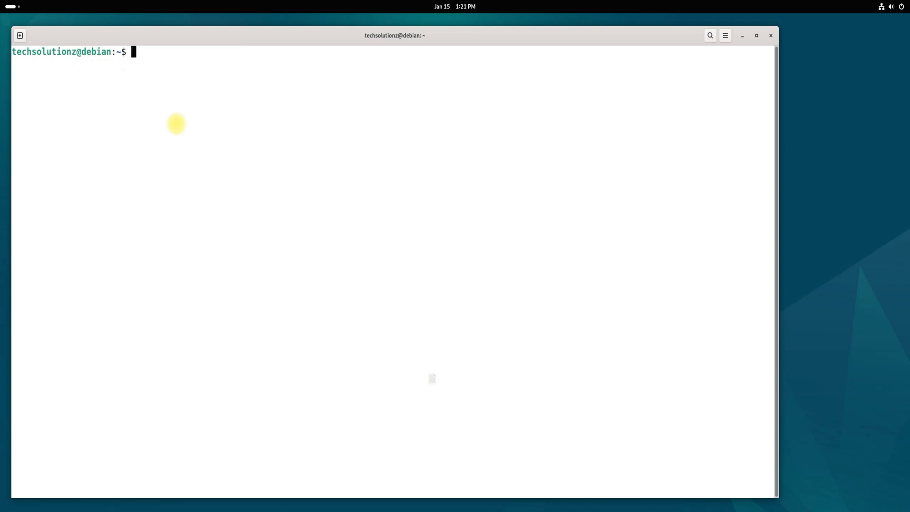
{"action": "type", "text": "exi"}
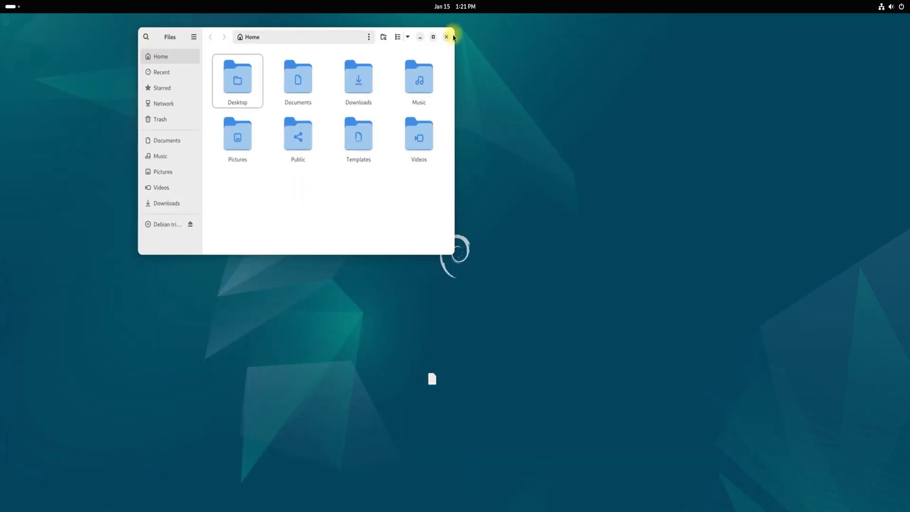
Close the Home folder window before launching Waydroid.
{"action": "left_click", "coordinate": [447, 37]}
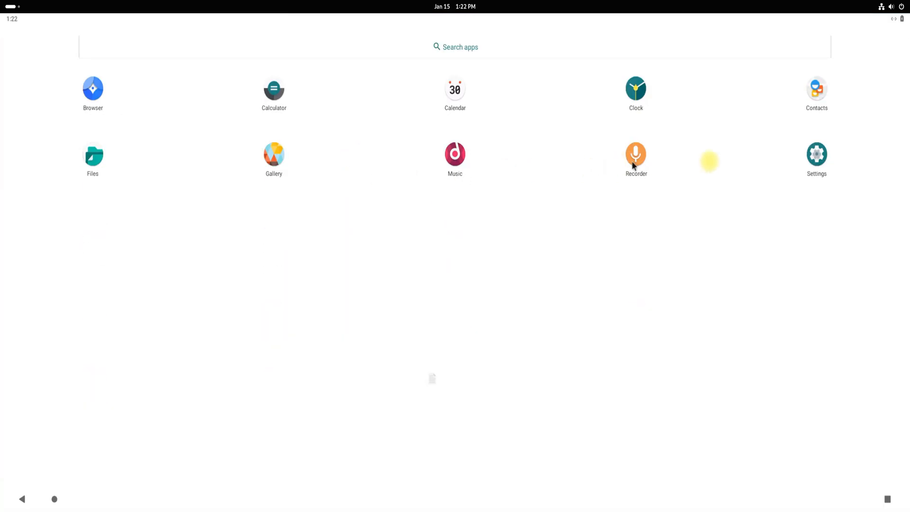
Open Android Settings to check About phone reports Android 11.
{"action": "left_click", "coordinate": [815, 153]}
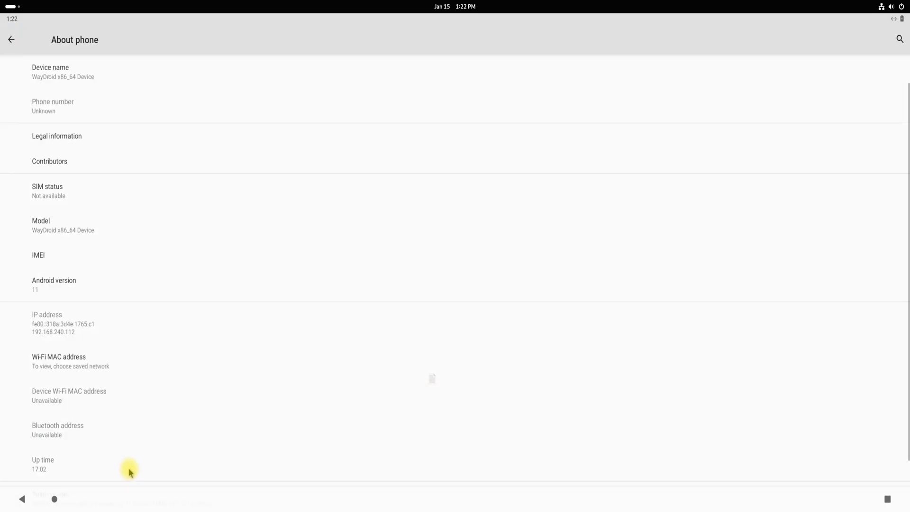
{"action": "mouse_move", "coordinate": [46, 310]}
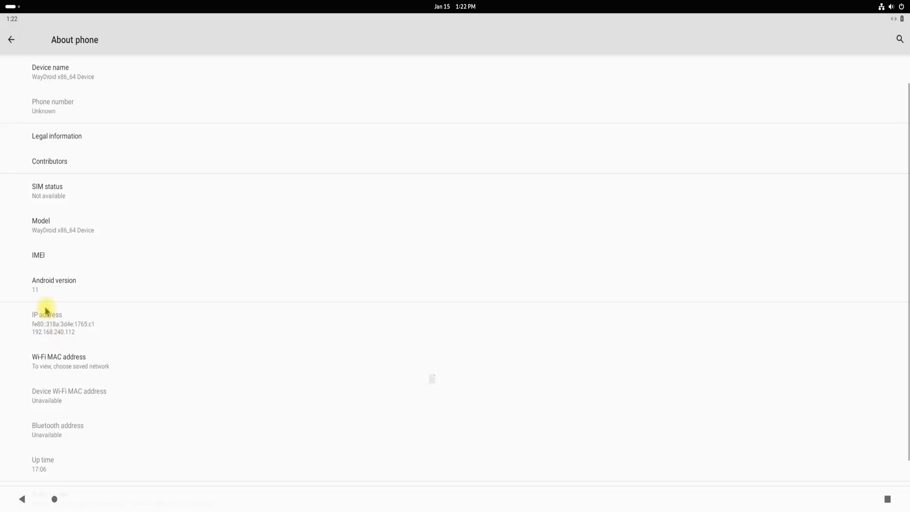
{"action": "mouse_move", "coordinate": [112, 347]}
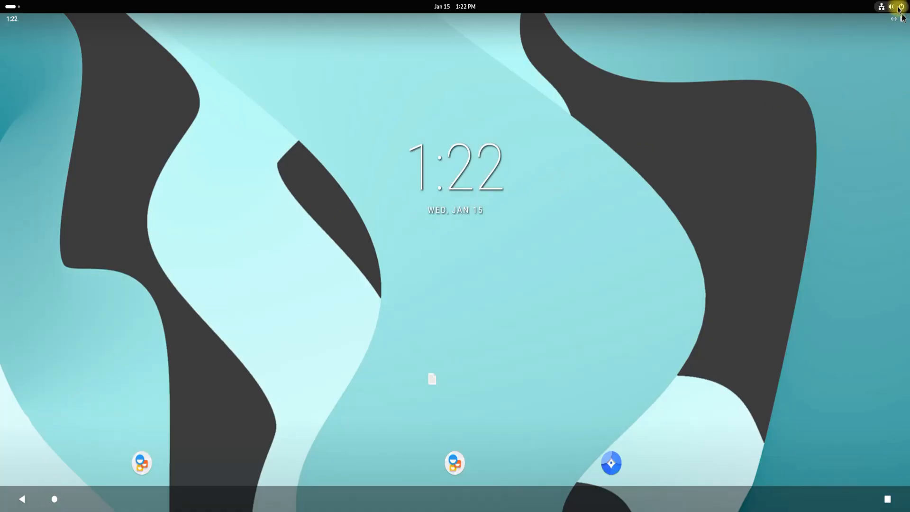
{"action": "mouse_move", "coordinate": [528, 23]}
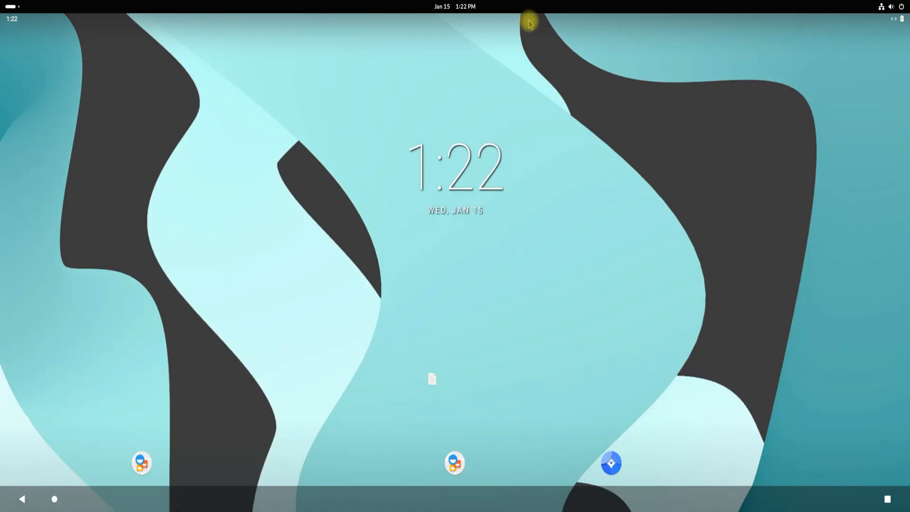